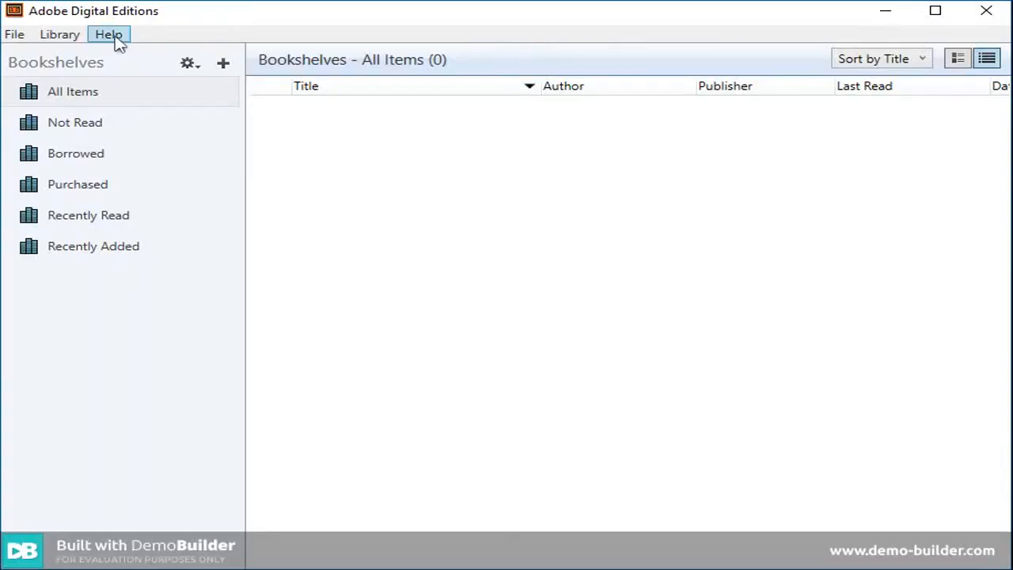
mouse_move(138, 62)
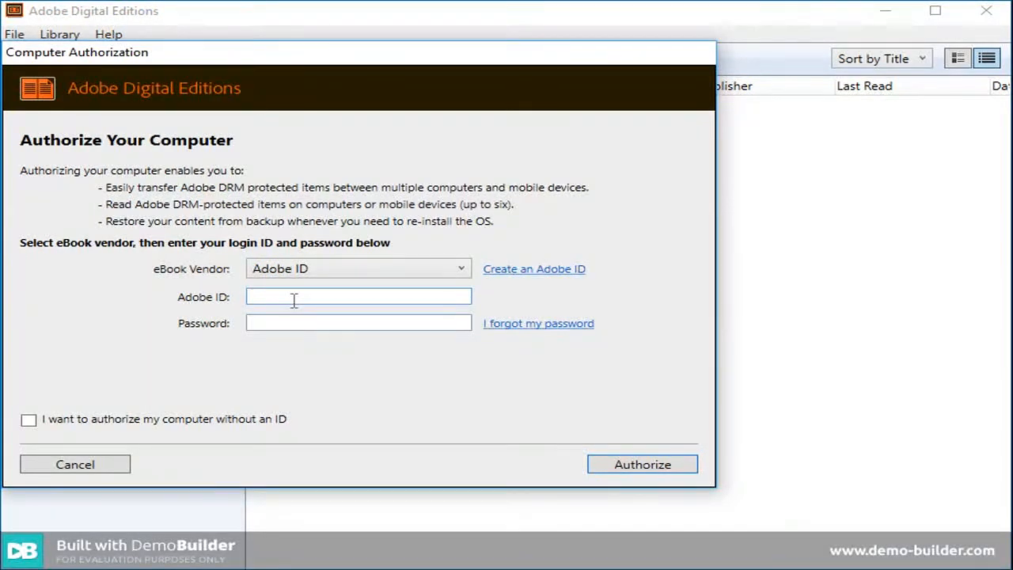
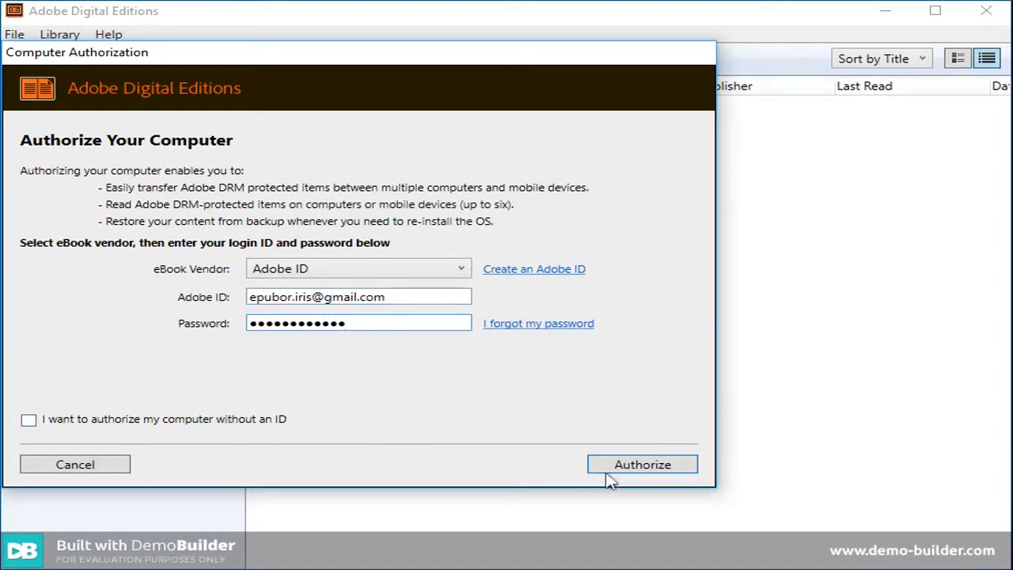
left_click(641, 463)
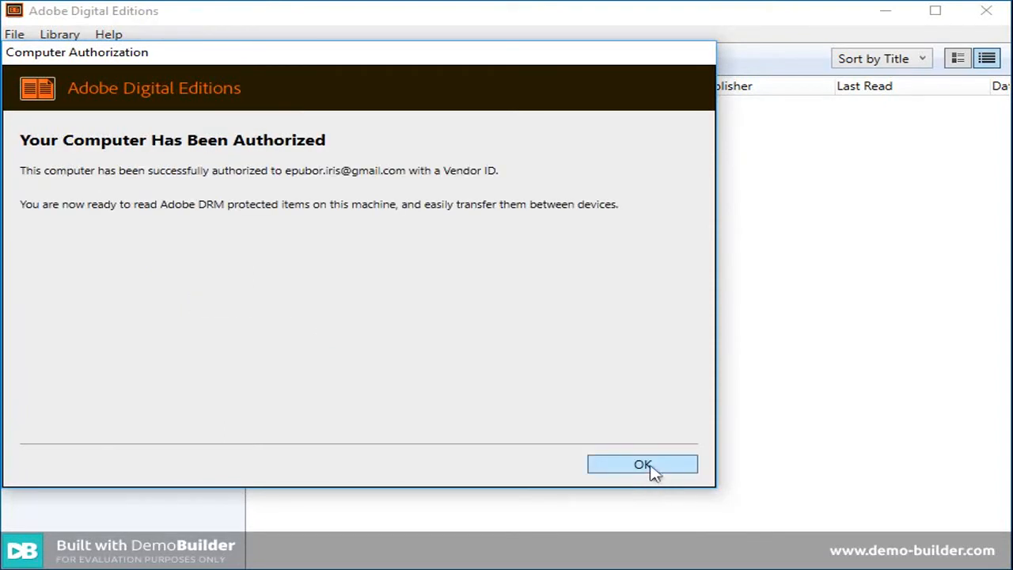
left_click(642, 464)
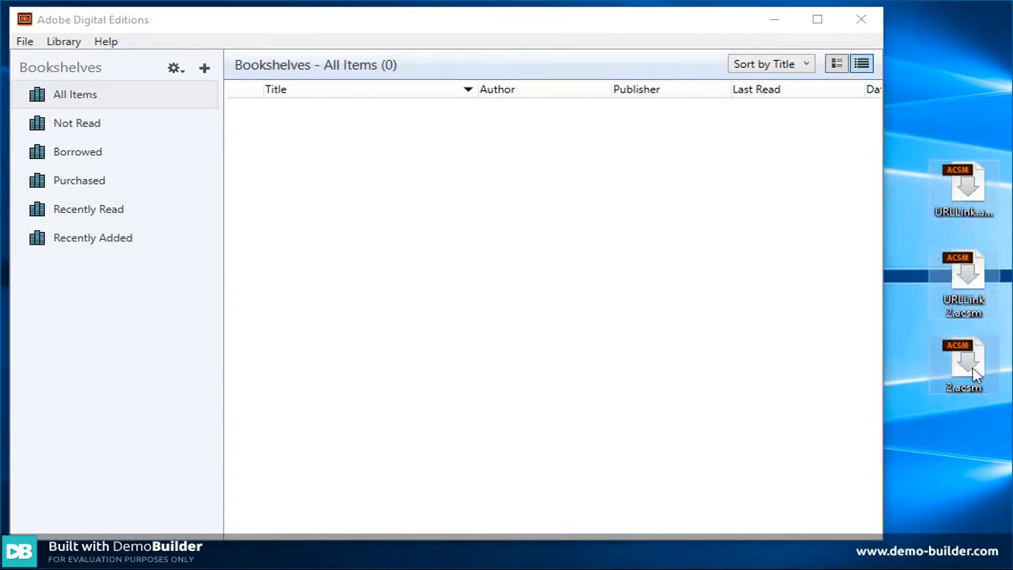
mouse_move(744, 375)
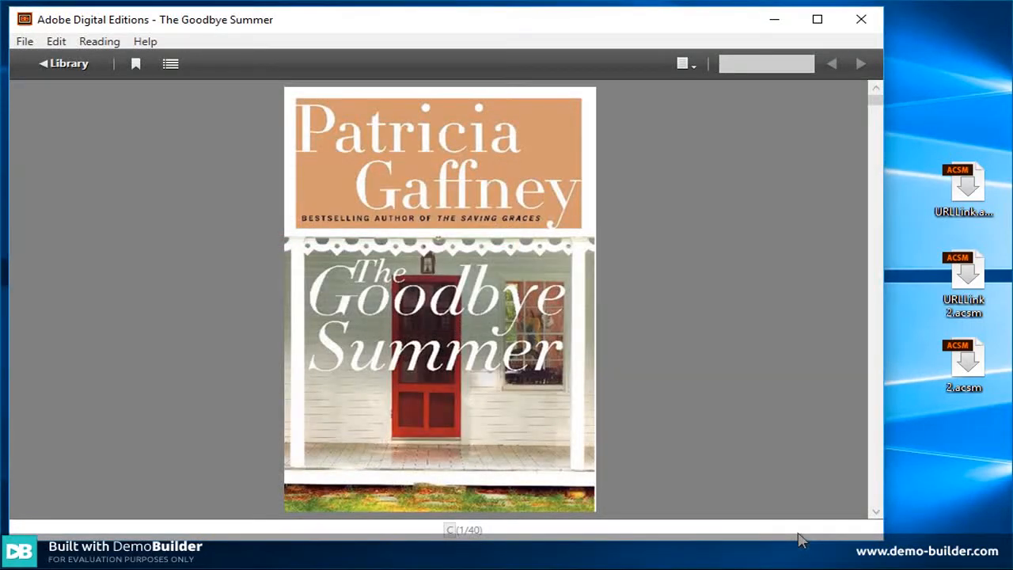
mouse_move(51, 63)
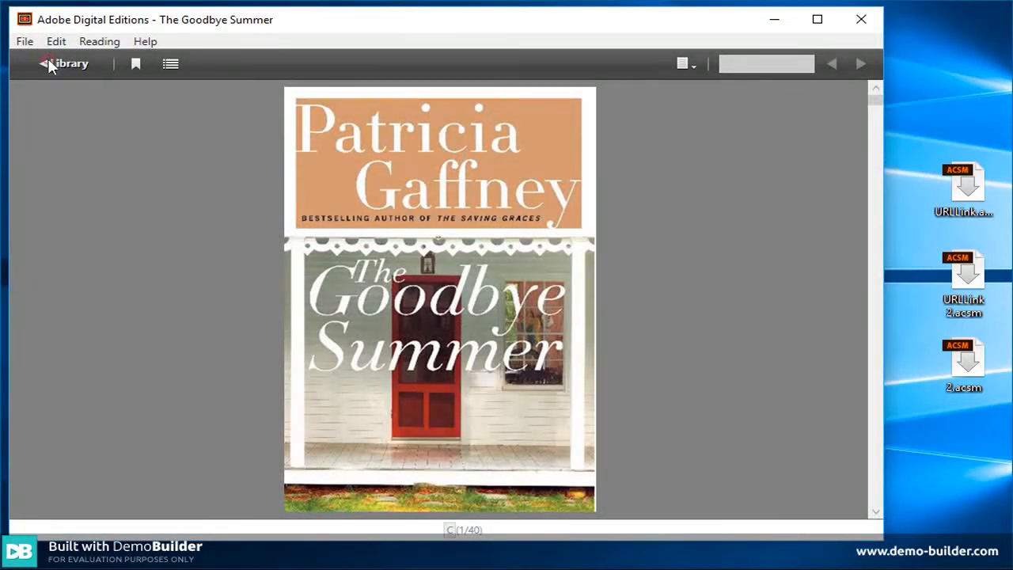
Step: Return from the open book to the Adobe Digital Editions library
left_click(65, 64)
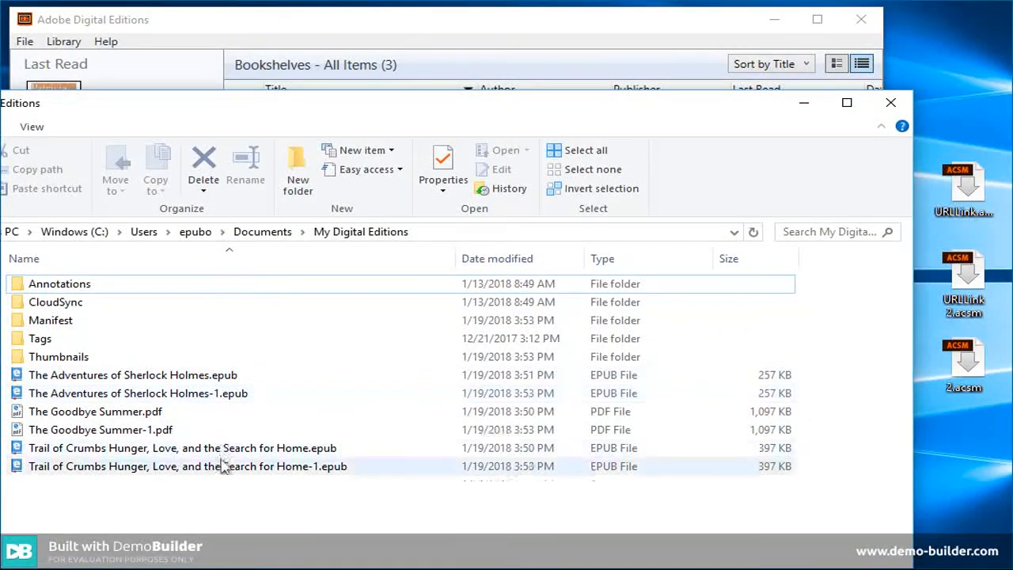
mouse_move(402, 262)
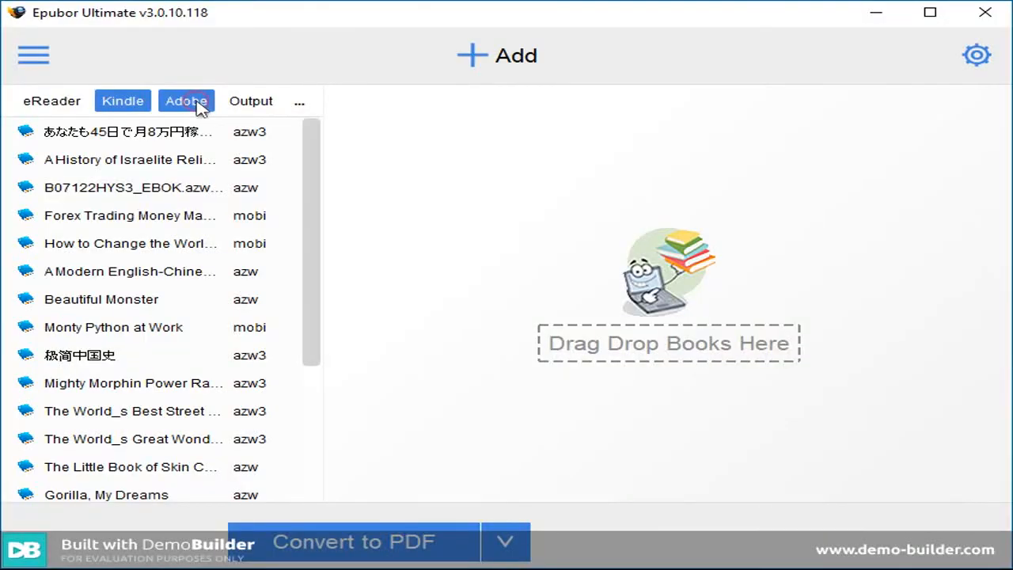
Step: List the Adobe-downloaded books and select them for decryption
left_click(186, 101)
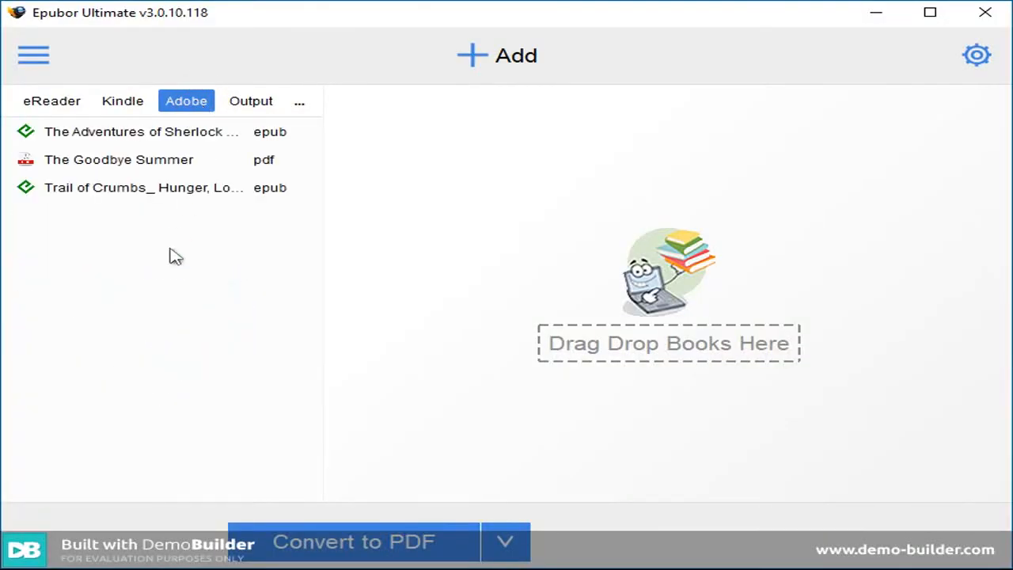
left_click(156, 188)
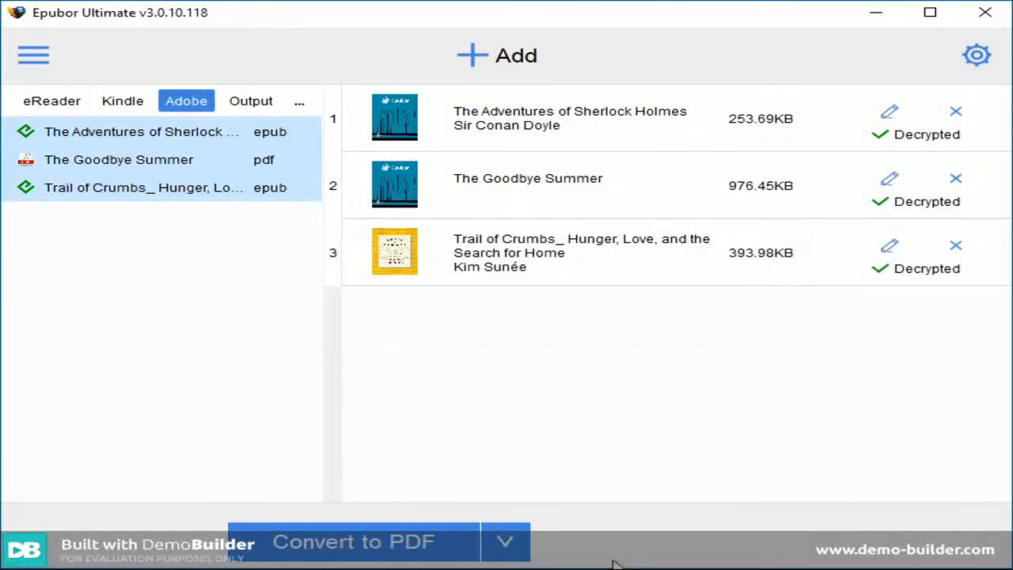
mouse_move(989, 288)
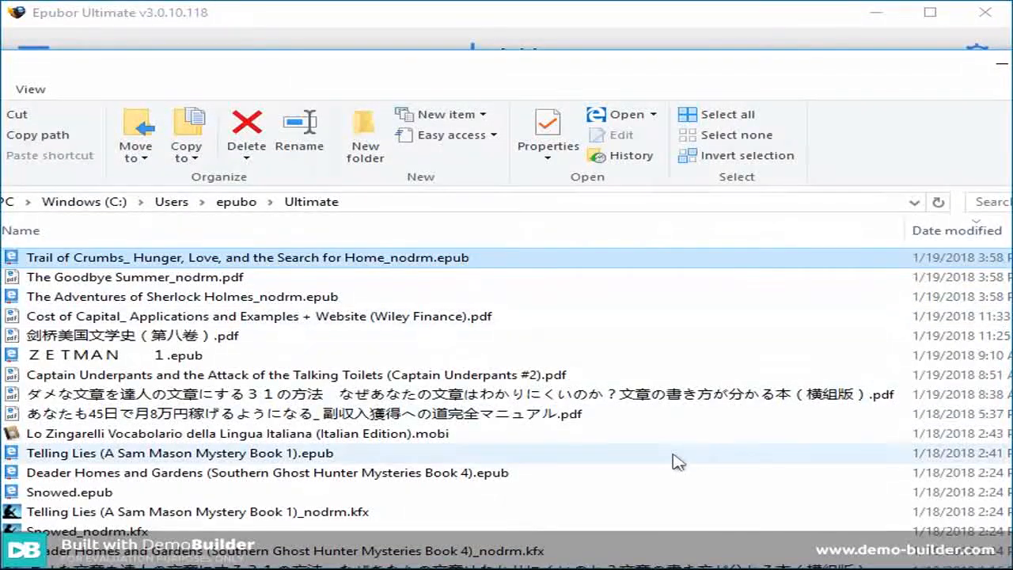
mouse_move(427, 261)
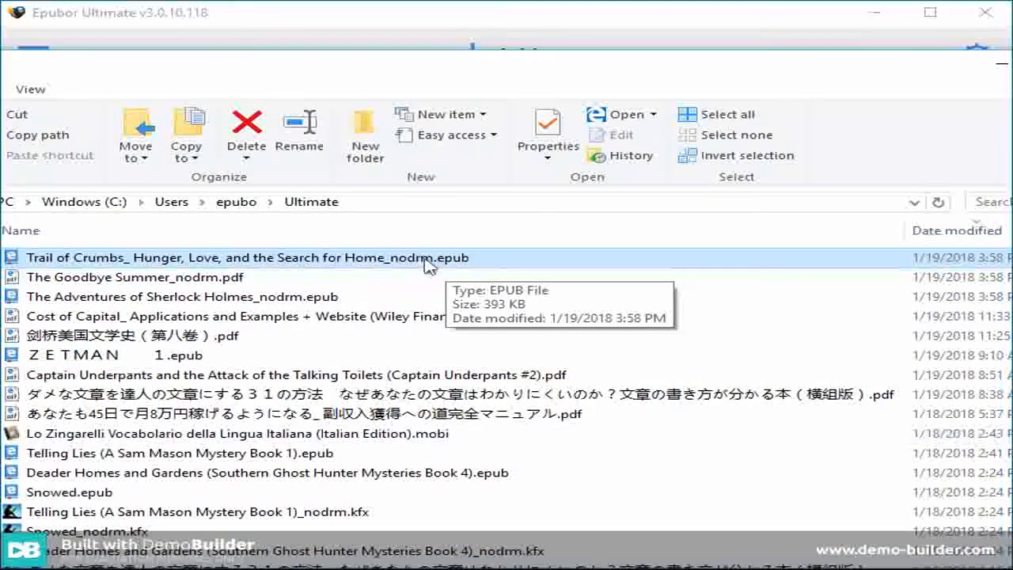
mouse_move(578, 270)
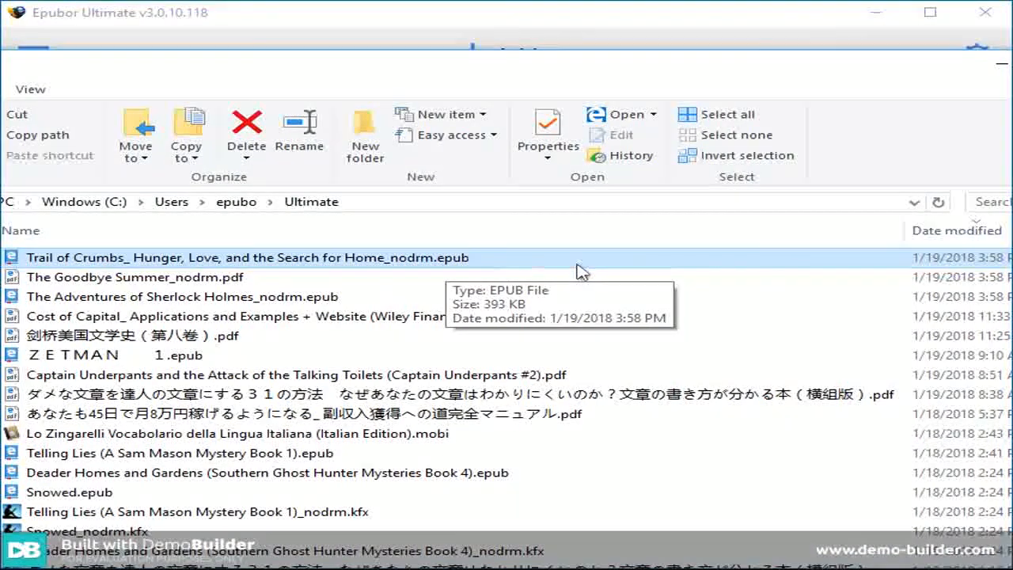